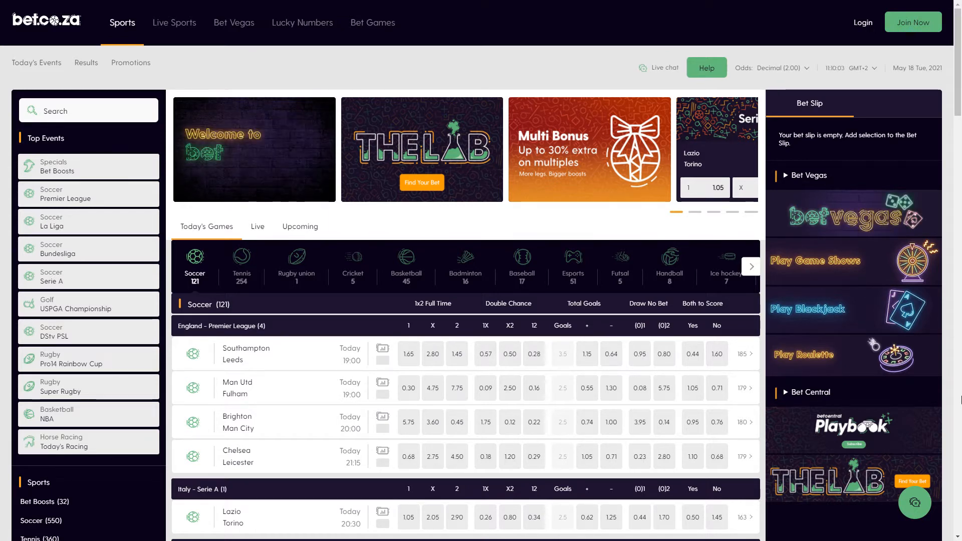
# Show the England Premier League match odds from Top Events in the sidebar
pyautogui.click(88, 193)
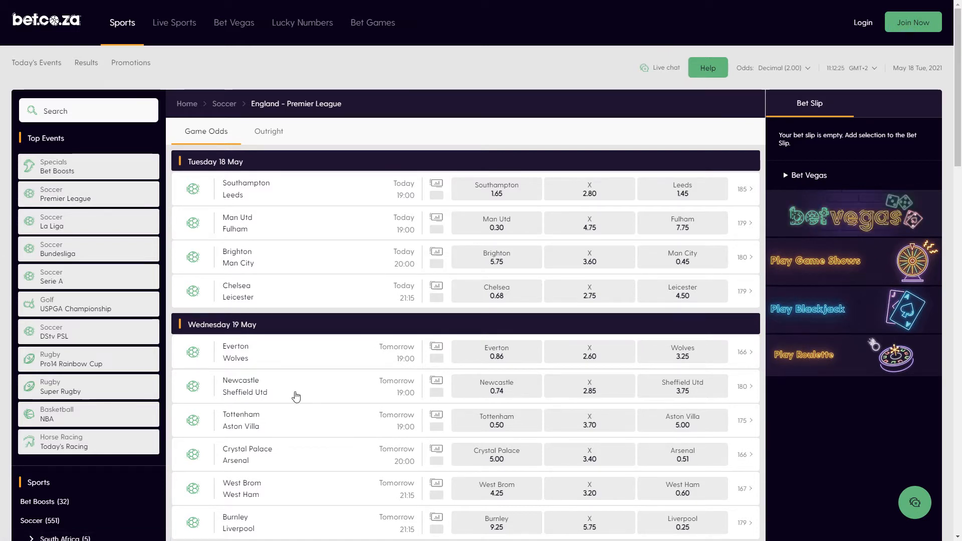
# Scroll down and back up the Premier League Game Odds fixture list
pyautogui.scroll(-3)
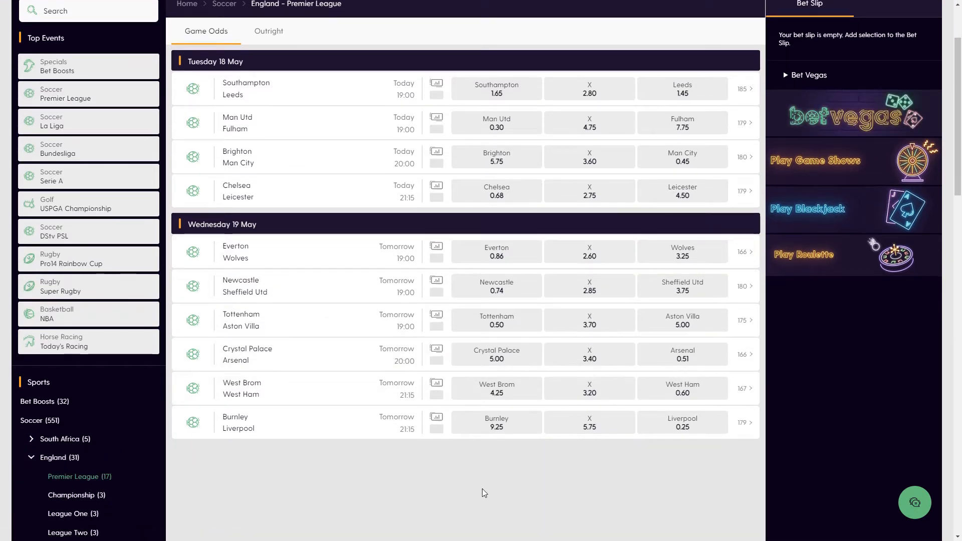
pyautogui.scroll(3)
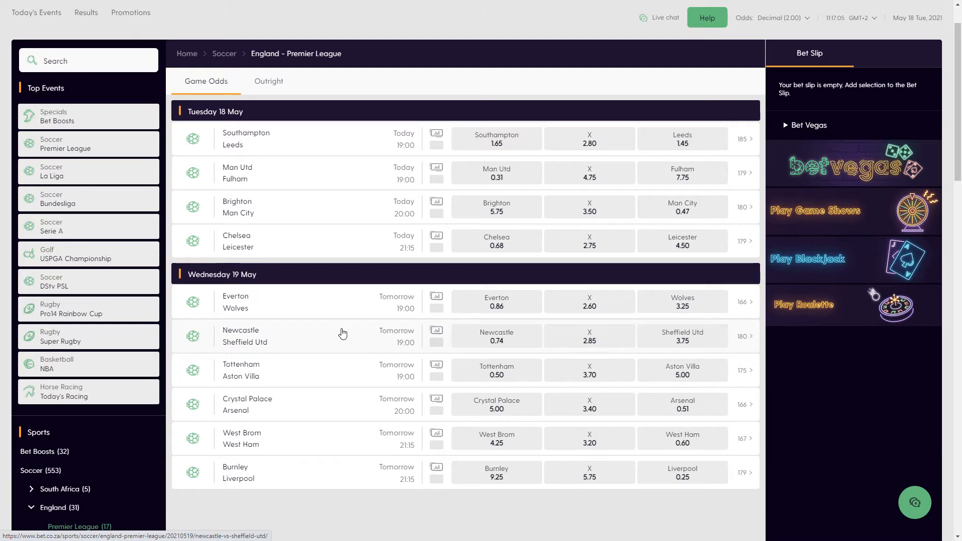
pyautogui.moveTo(296, 268)
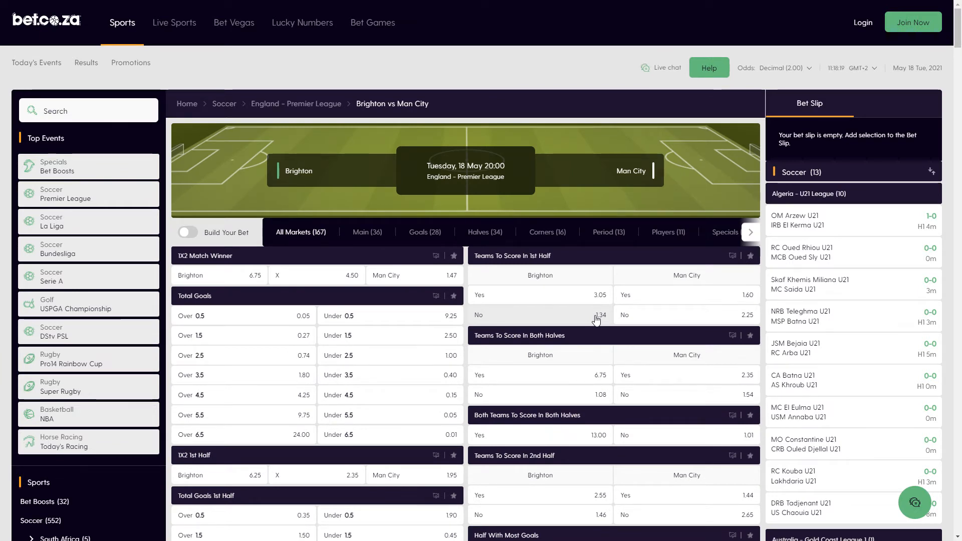
pyautogui.scroll(-3)
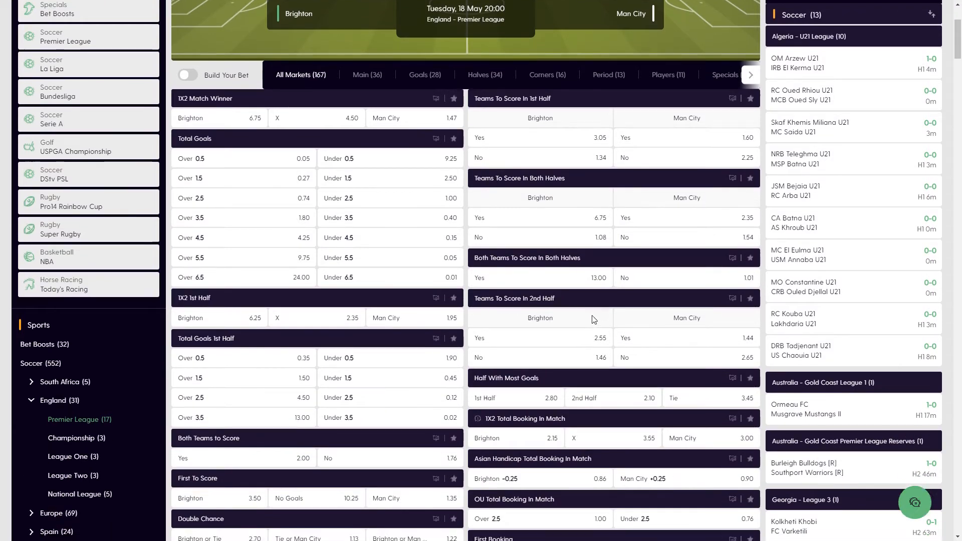
pyautogui.scroll(-3)
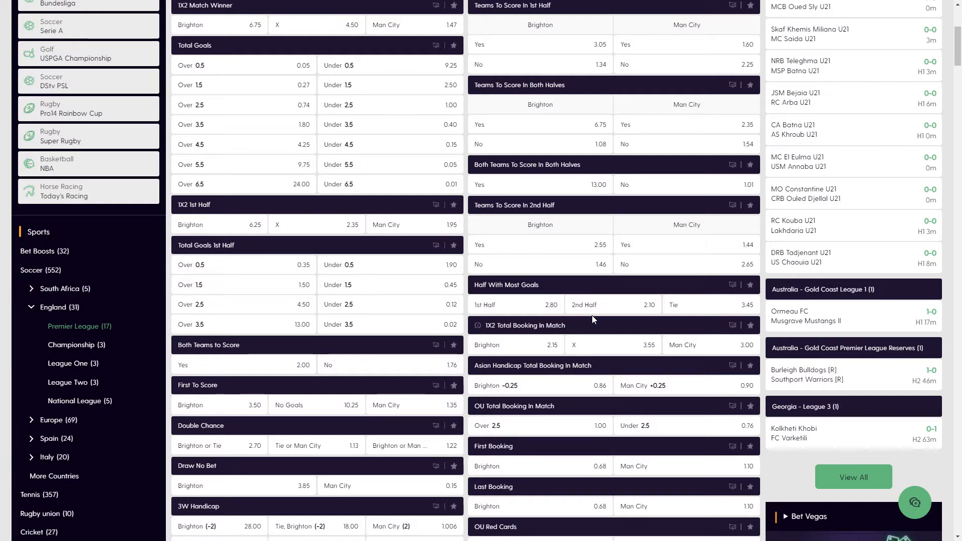
pyautogui.scroll(3)
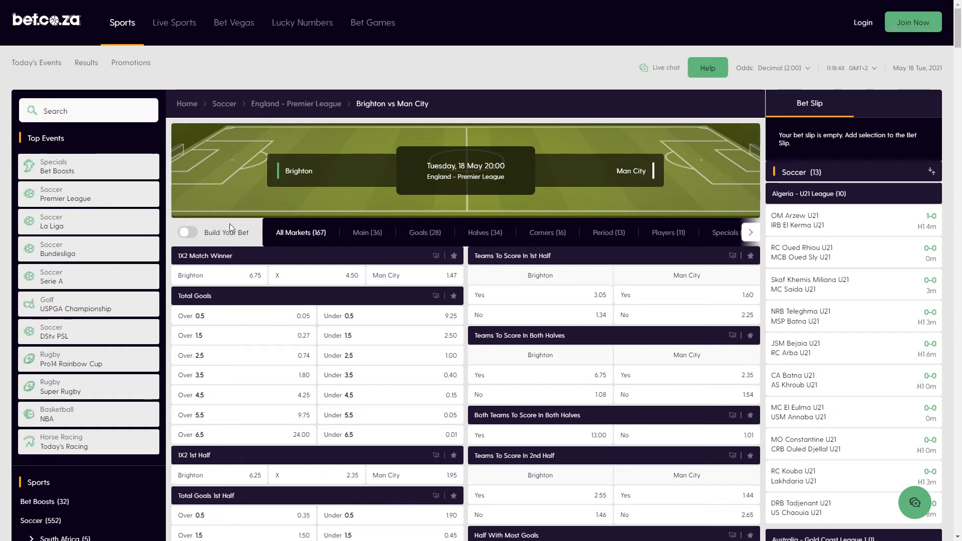
# Return to the Premier League Game Odds list via the breadcrumb and scroll through it
pyautogui.click(296, 103)
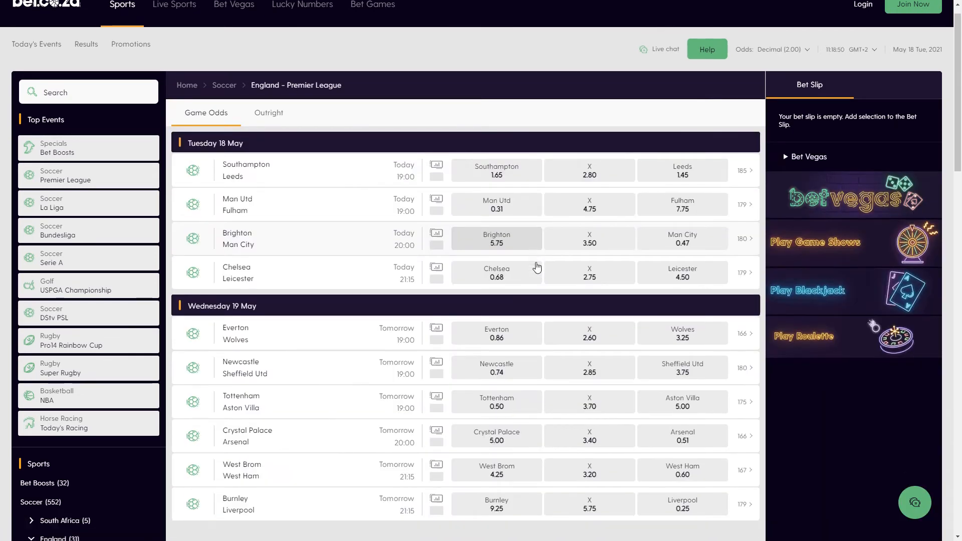
pyautogui.scroll(-3)
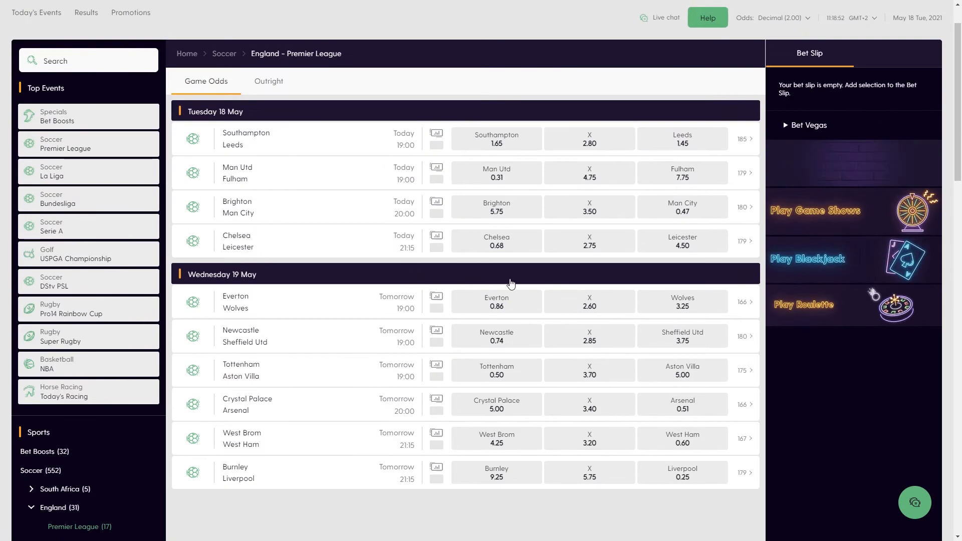
pyautogui.moveTo(340, 134)
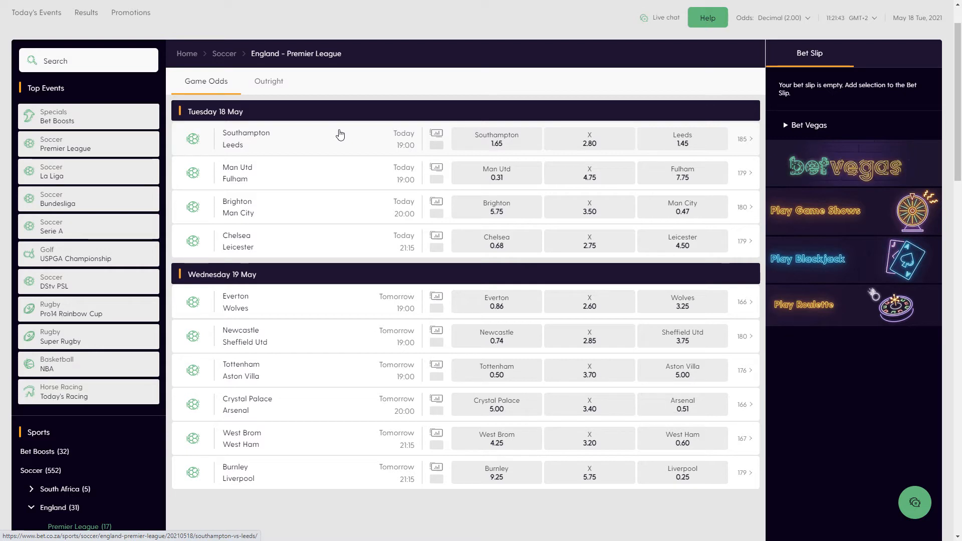
# Scroll up through today's soccer listings past Serie A, South Africa Premier and League One
pyautogui.scroll(3)
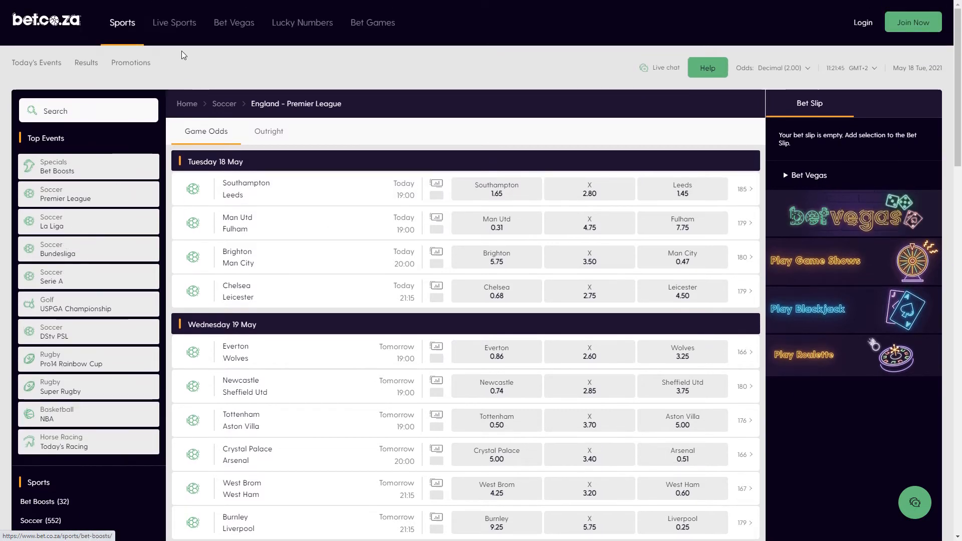
pyautogui.moveTo(138, 33)
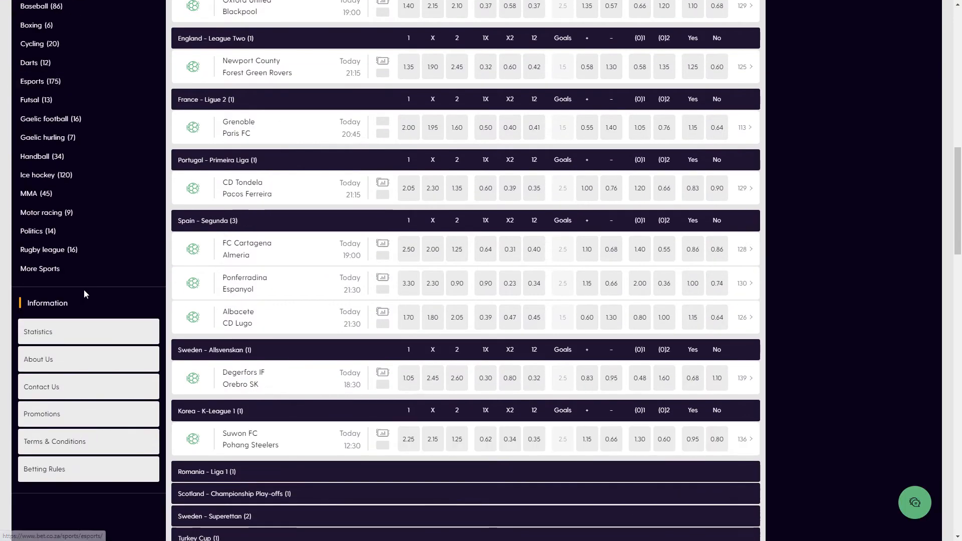
pyautogui.scroll(3)
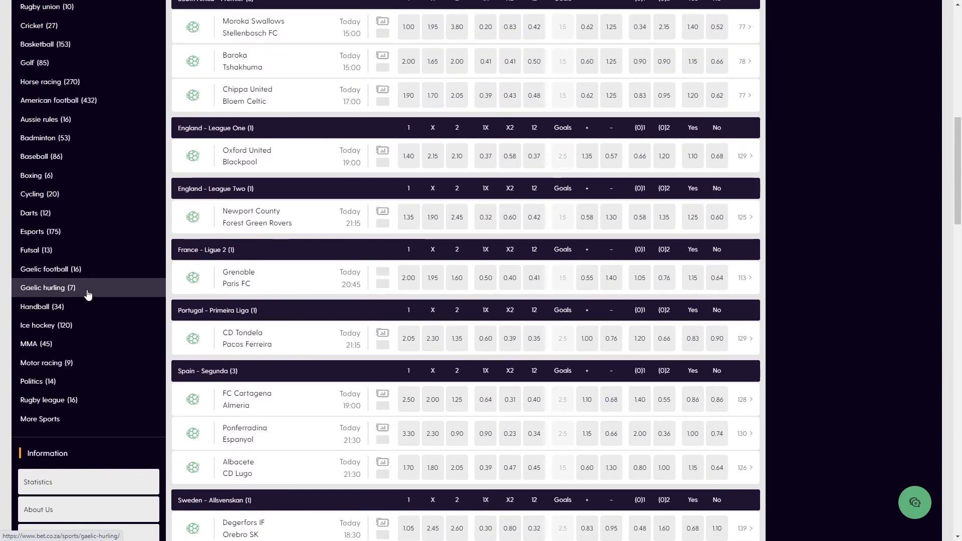
pyautogui.scroll(3)
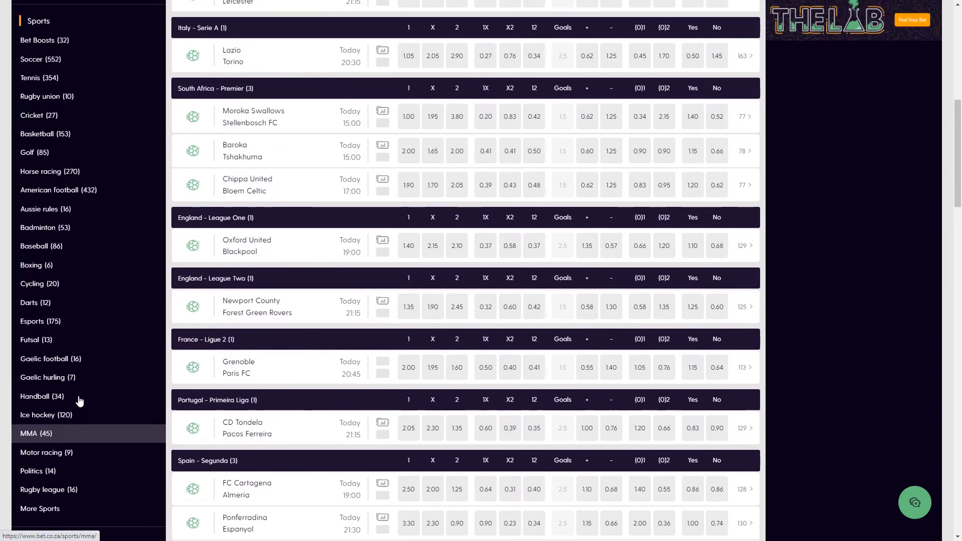
# Show the Tennis section and scroll through today's ATP Lyon, Geneva and WTA matches
pyautogui.click(39, 77)
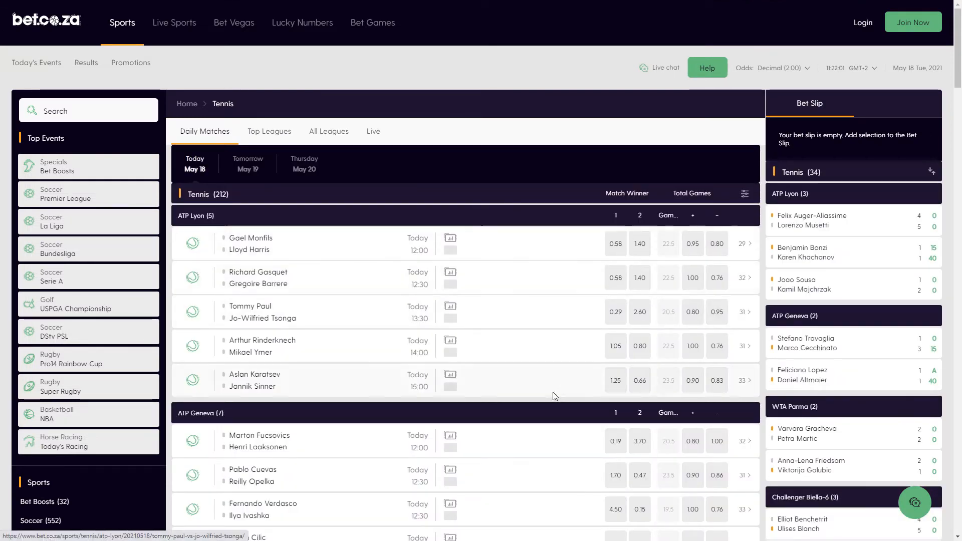
pyautogui.scroll(-3)
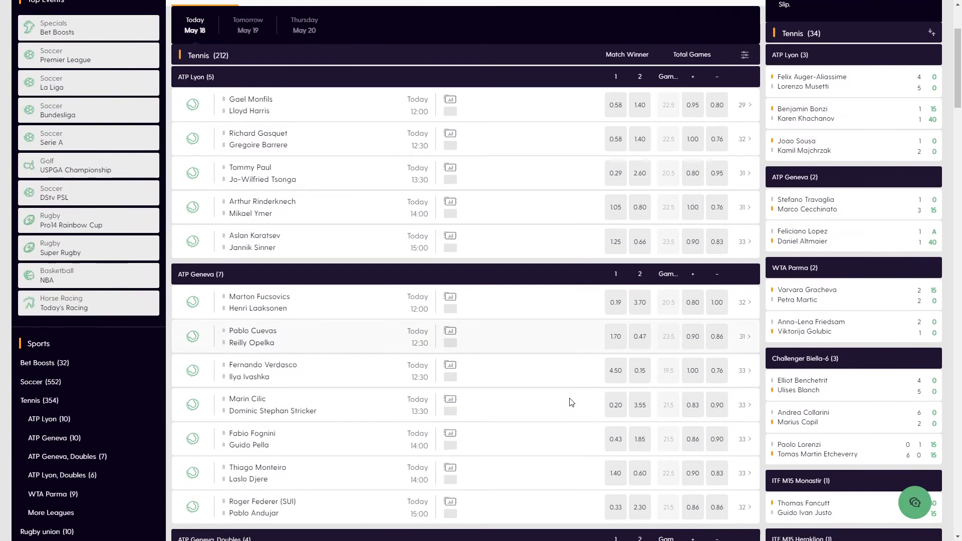
pyautogui.scroll(-3)
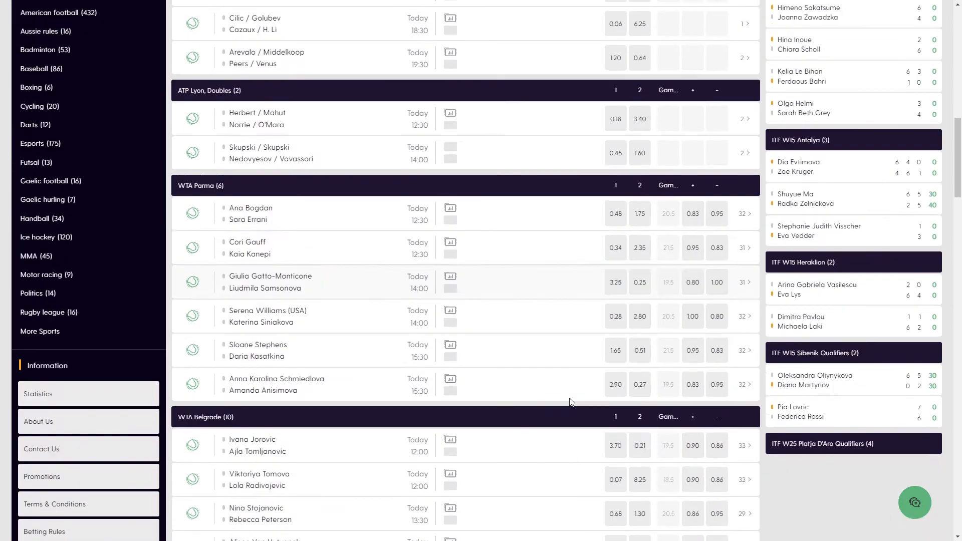
pyautogui.scroll(-3)
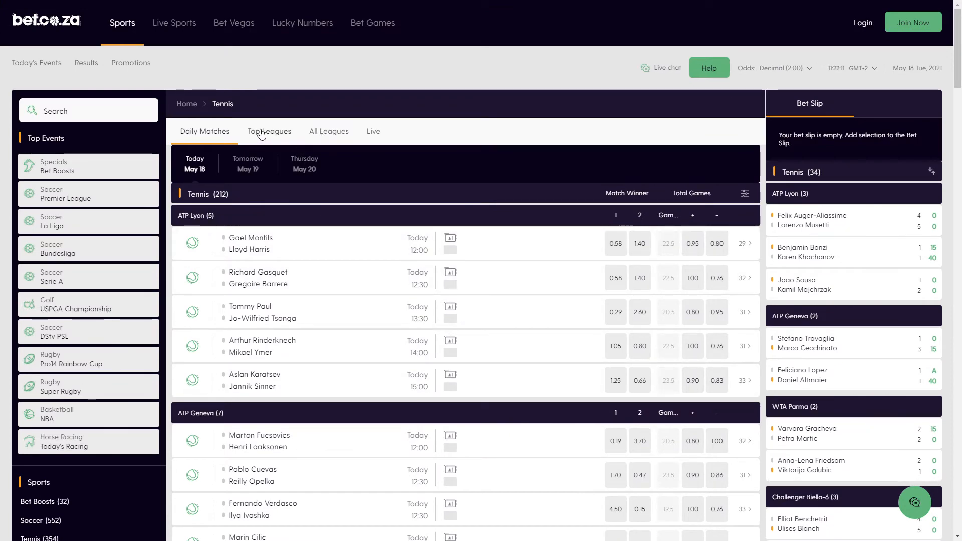
# Switch the Tennis page to the All Leagues list and scroll to the Grand Slam events
pyautogui.click(268, 131)
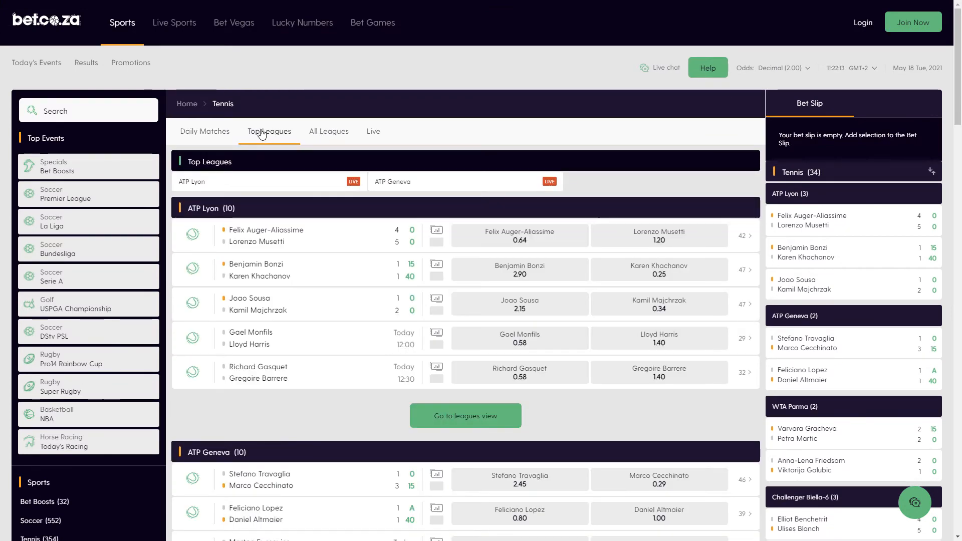
pyautogui.click(329, 132)
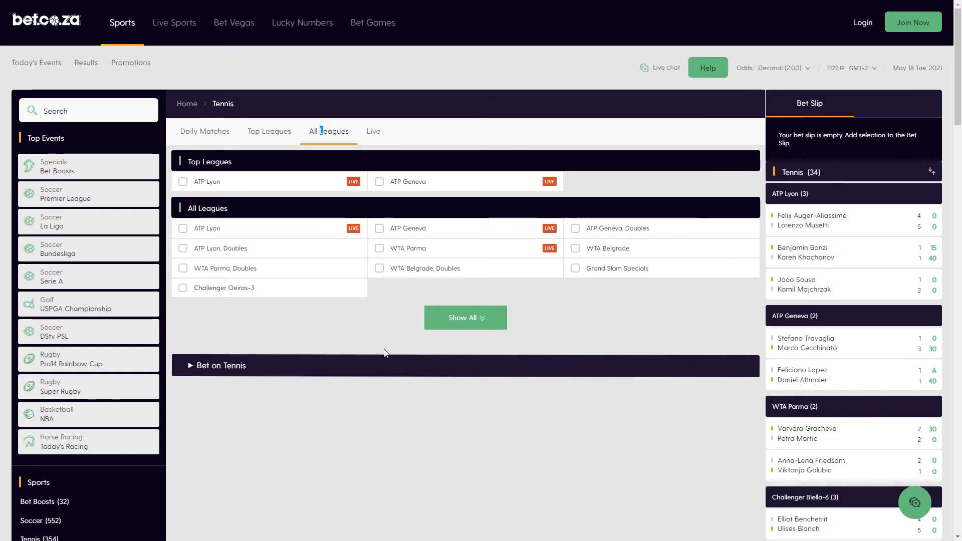
pyautogui.moveTo(520, 342)
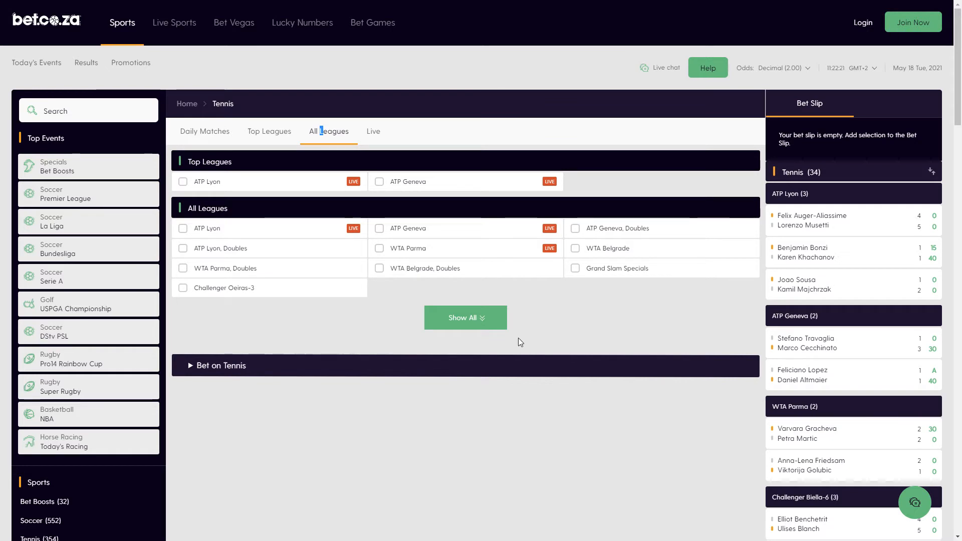
pyautogui.click(464, 318)
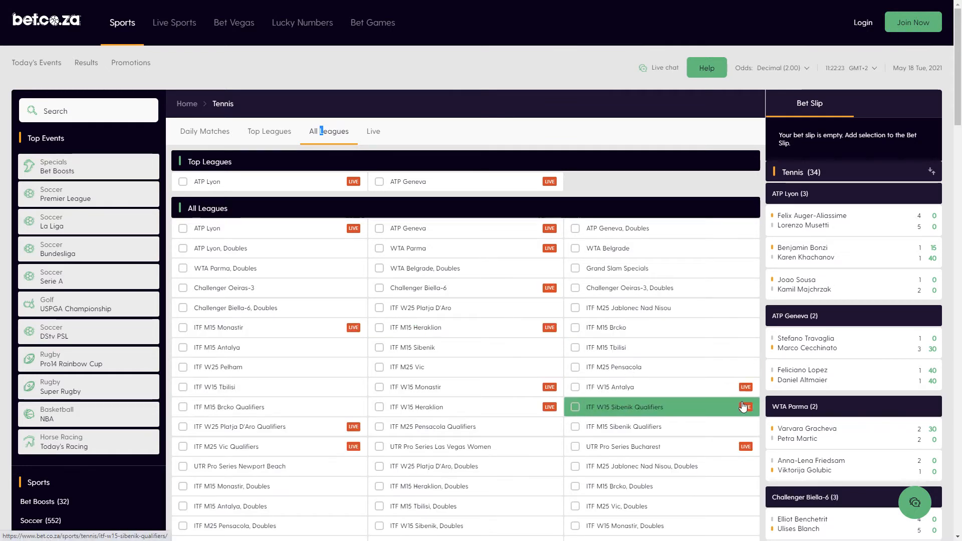
pyautogui.moveTo(565, 409)
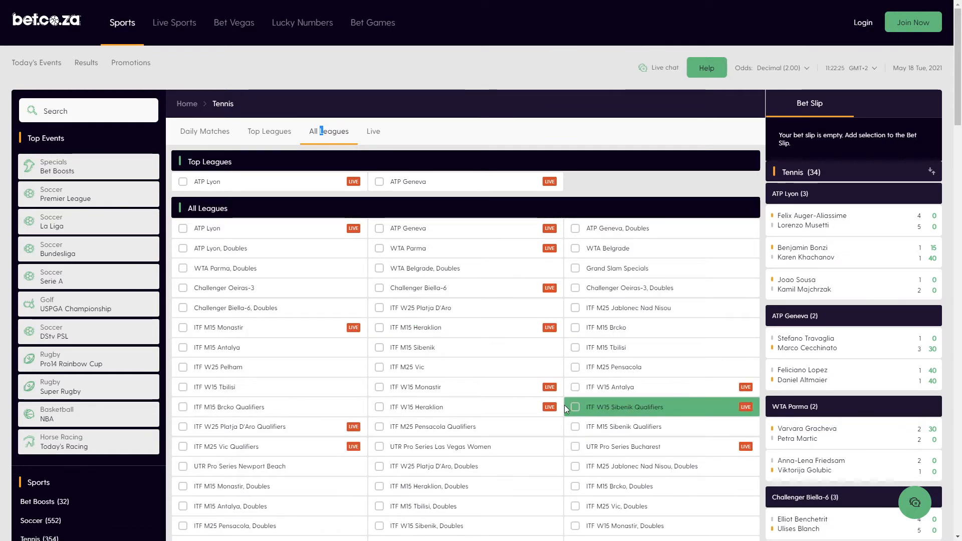
pyautogui.moveTo(539, 363)
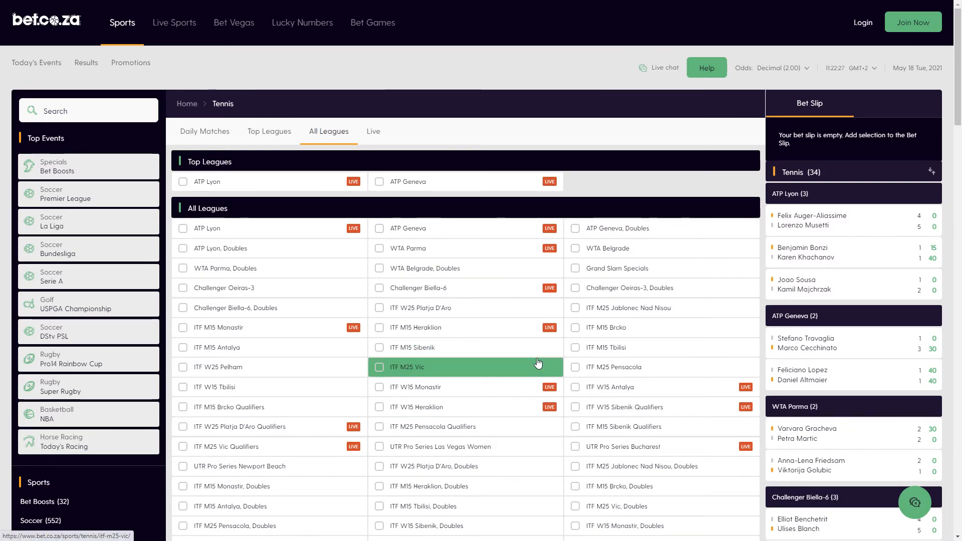
pyautogui.scroll(-3)
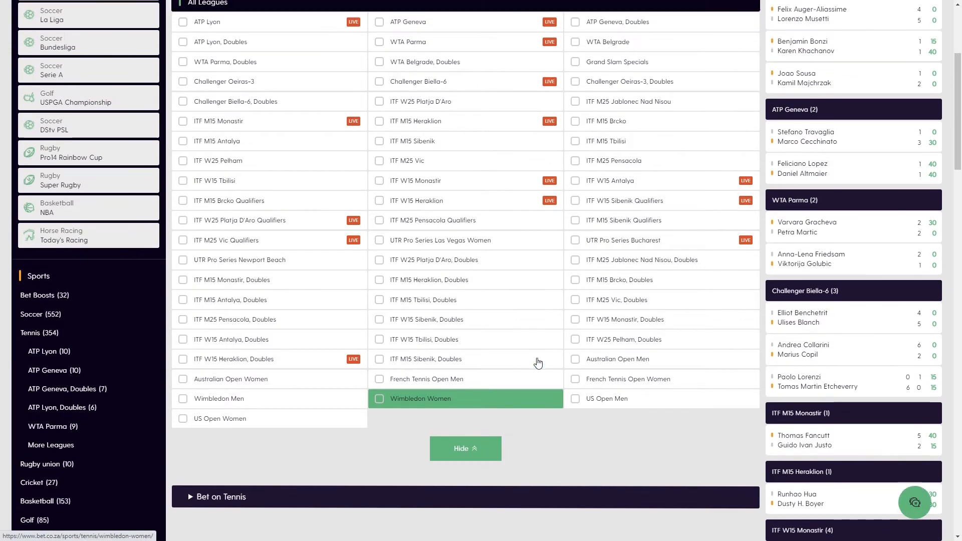
# Show the French Tennis Open Men 2021 outright winner odds, led by Nadal at 0.83
pyautogui.click(424, 379)
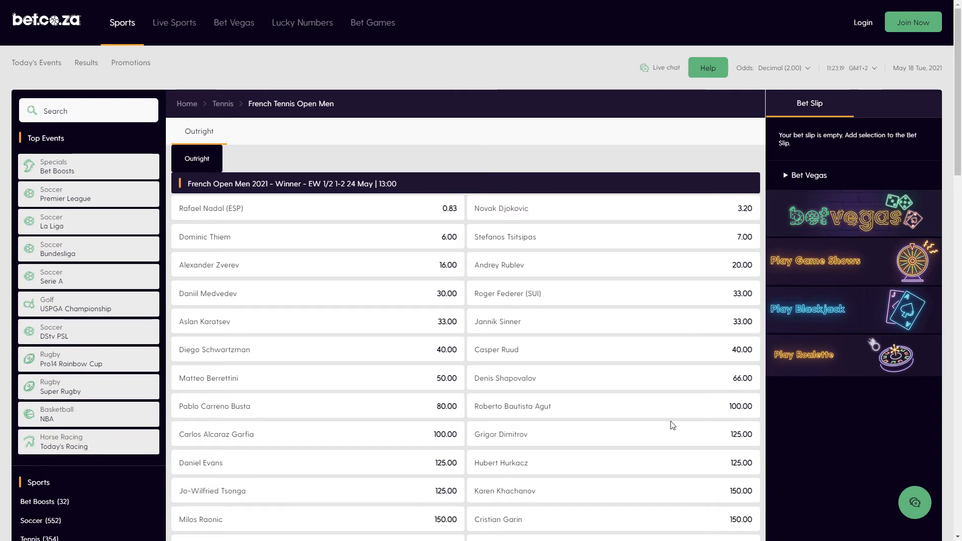
pyautogui.moveTo(692, 425)
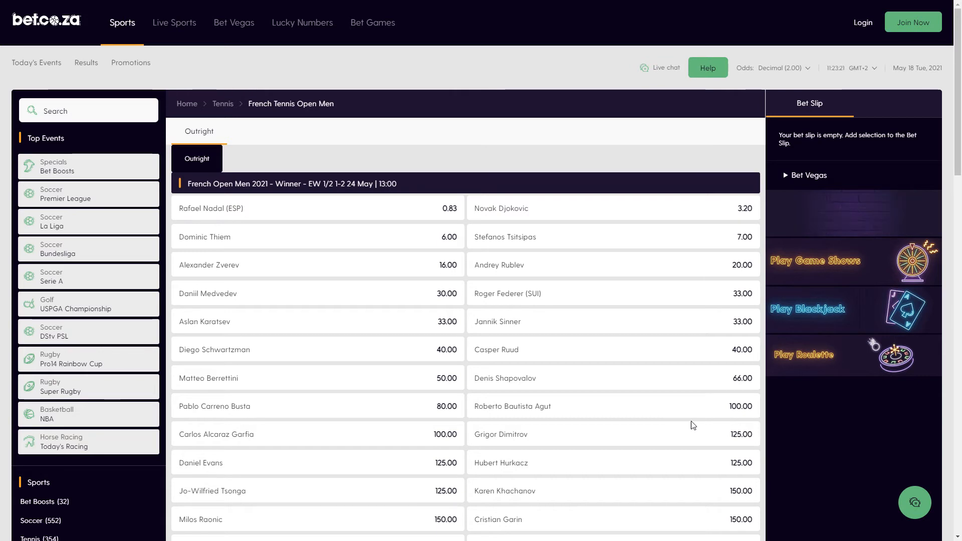
pyautogui.moveTo(670, 327)
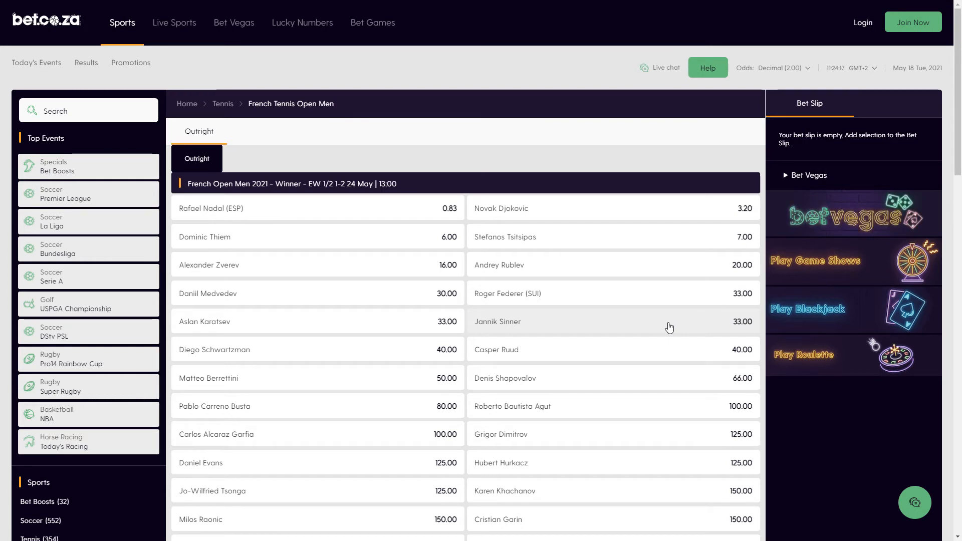
# Scroll down through the French Open Men outright winner odds
pyautogui.scroll(-3)
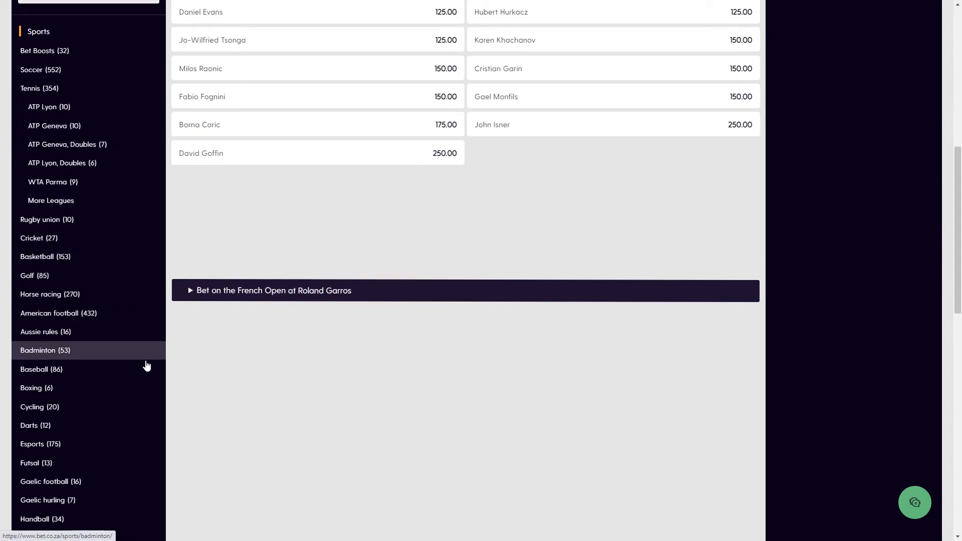
pyautogui.scroll(-3)
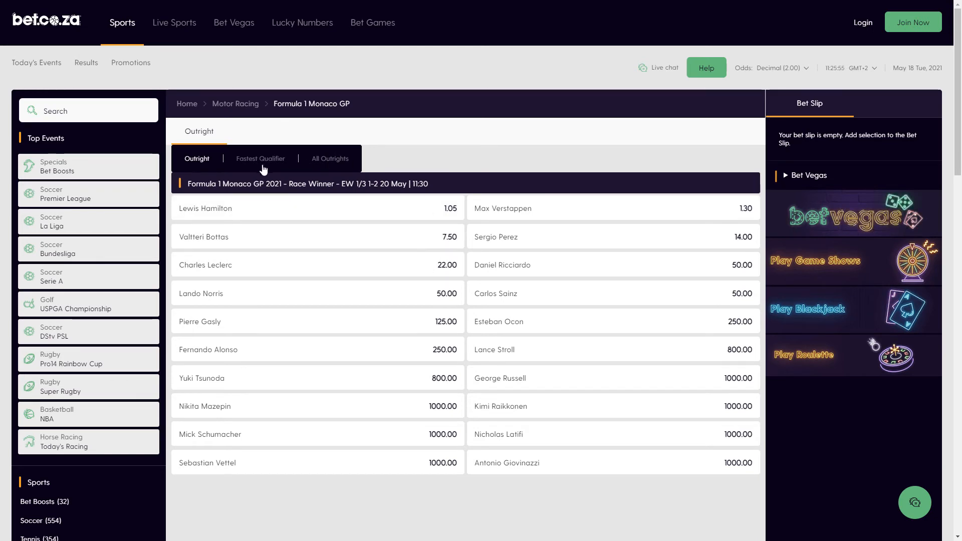
# Review All Outrights for the Monaco GP, then return to the Race Winner odds only
pyautogui.click(330, 158)
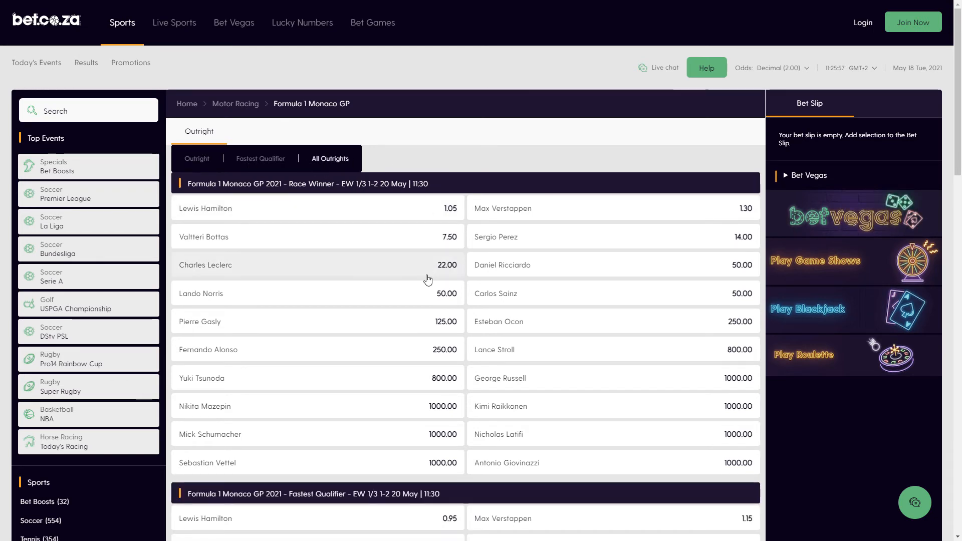
pyautogui.scroll(-3)
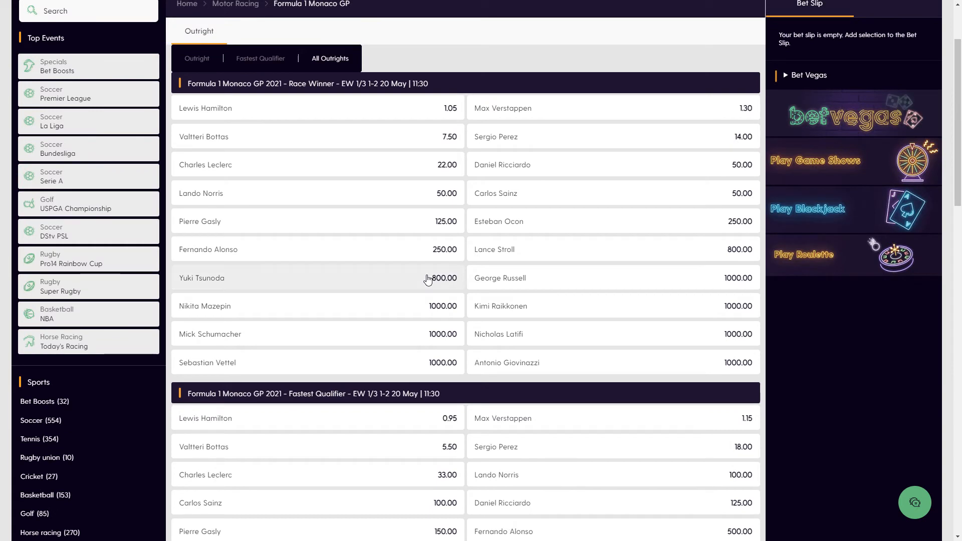
pyautogui.scroll(3)
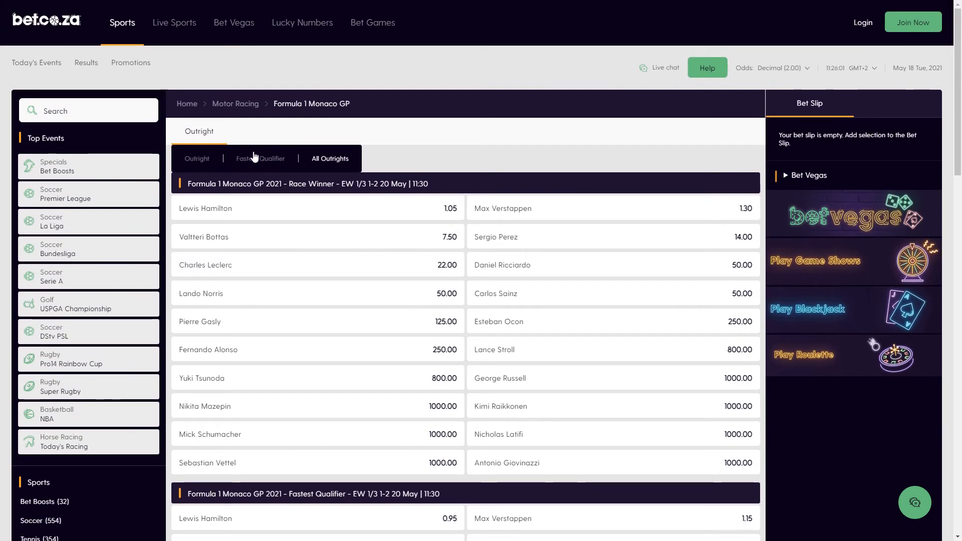
pyautogui.click(197, 158)
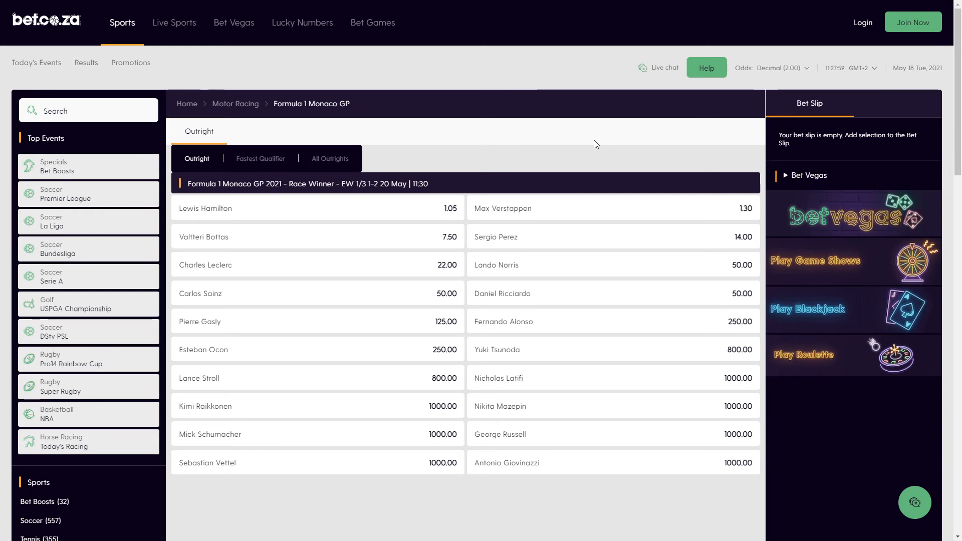
# Show the USPGA Championship 2021 outright winner odds, led by Rory McIlroy at 10.00
pyautogui.click(89, 304)
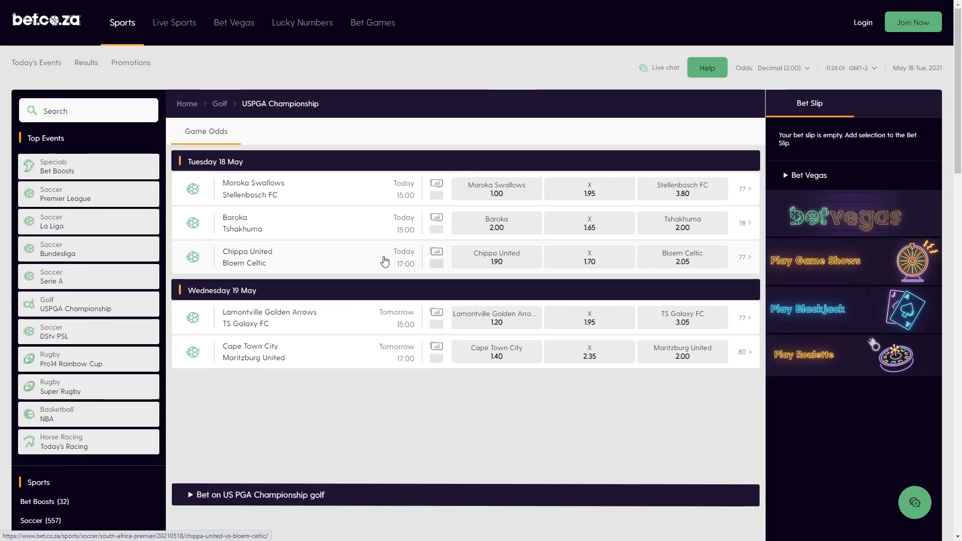
pyautogui.click(78, 303)
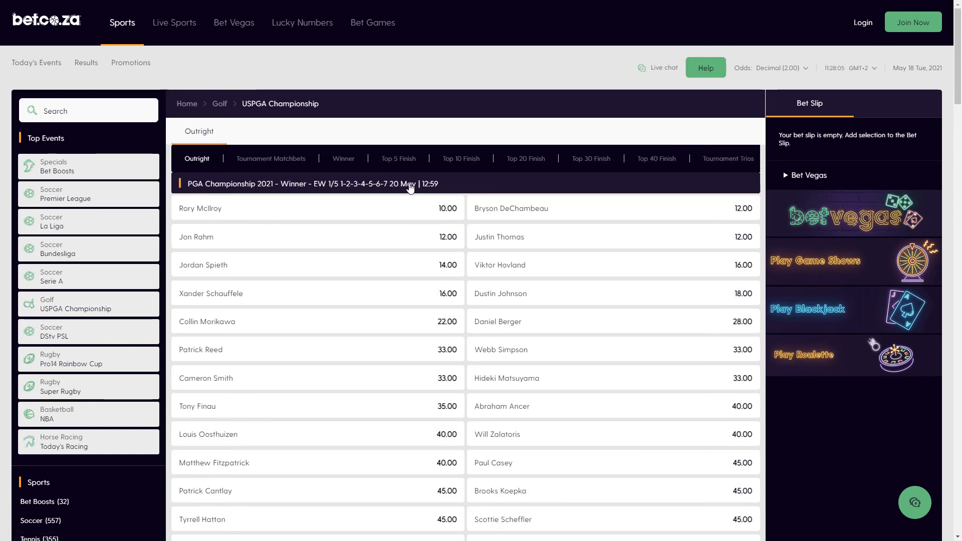
pyautogui.moveTo(638, 100)
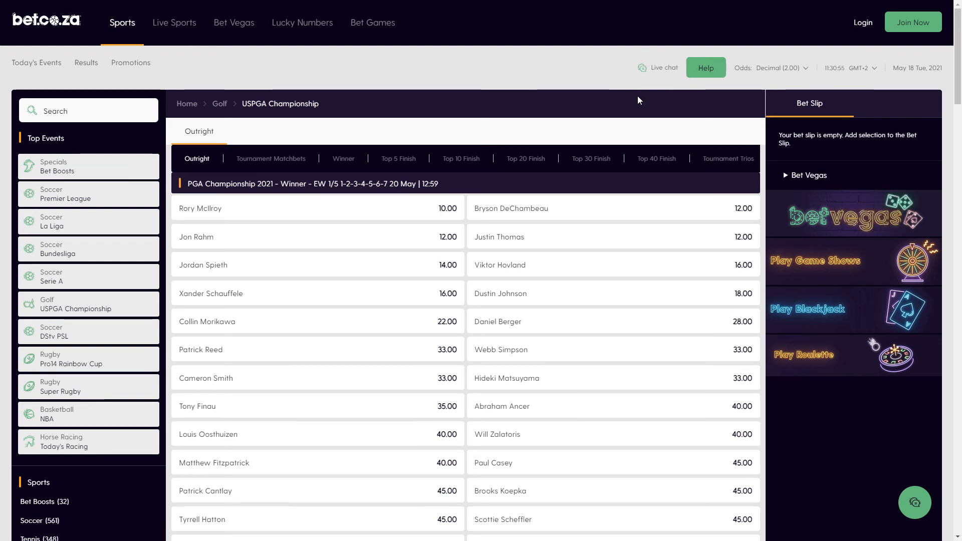
pyautogui.scroll(-3)
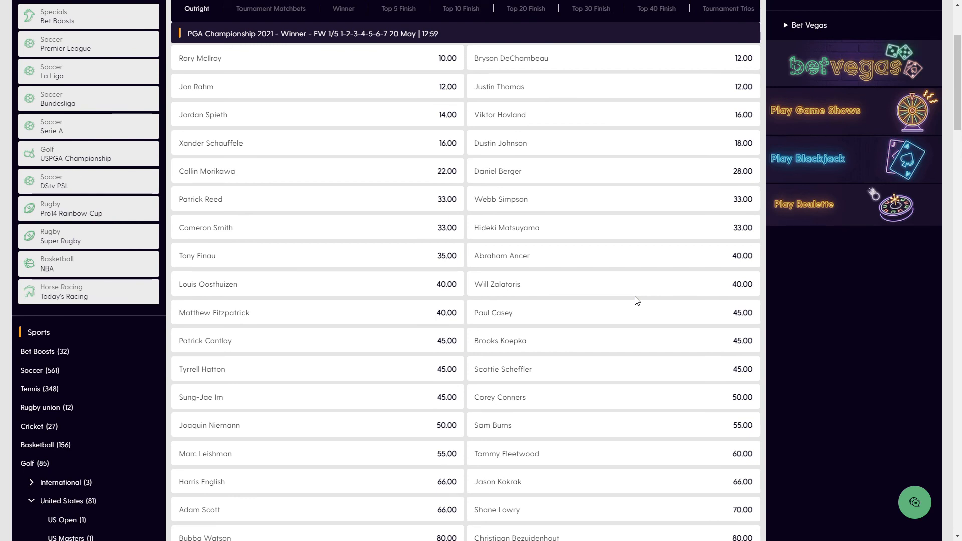
pyautogui.scroll(-3)
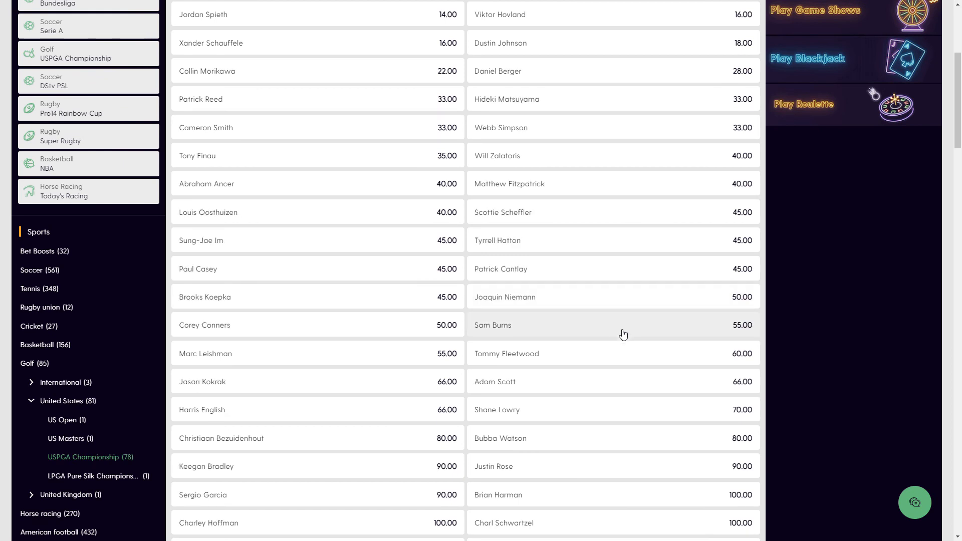
pyautogui.scroll(3)
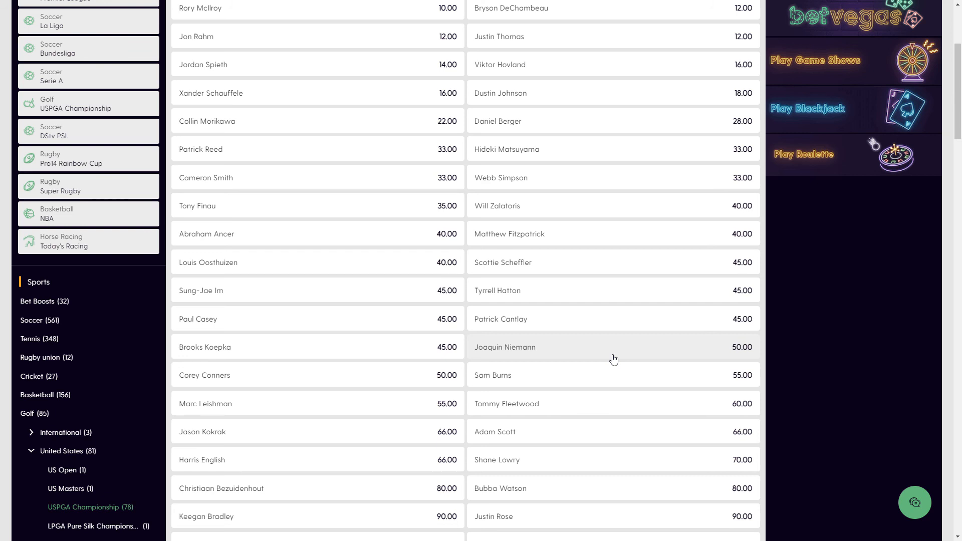
pyautogui.scroll(-3)
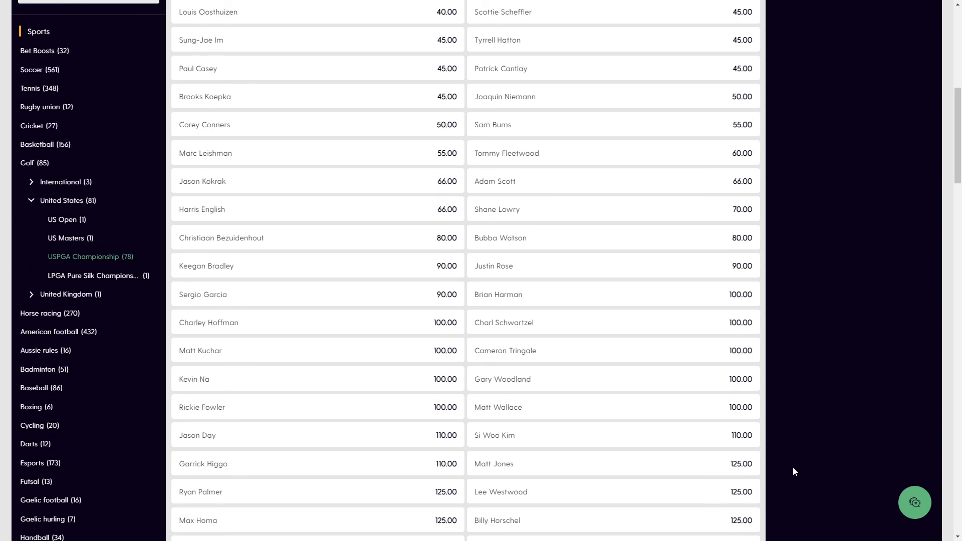
pyautogui.scroll(3)
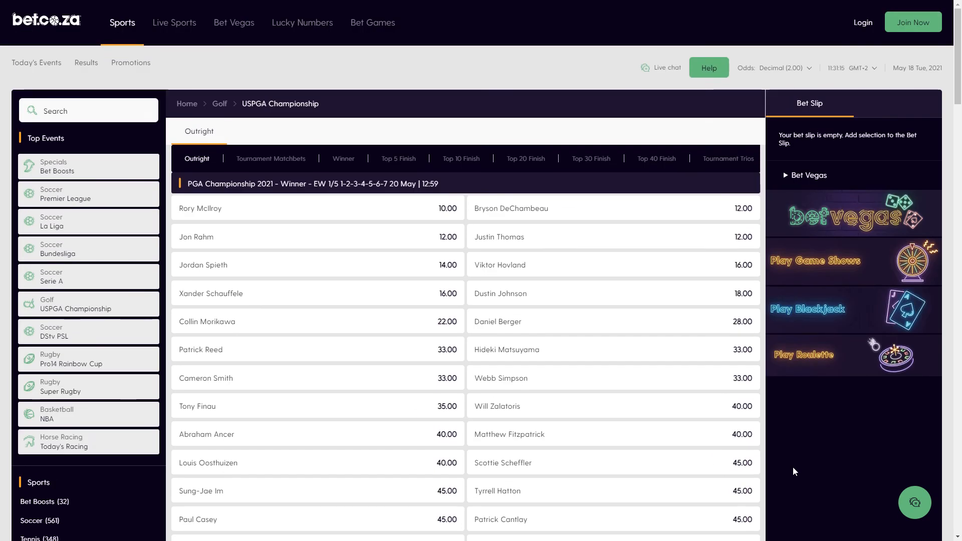